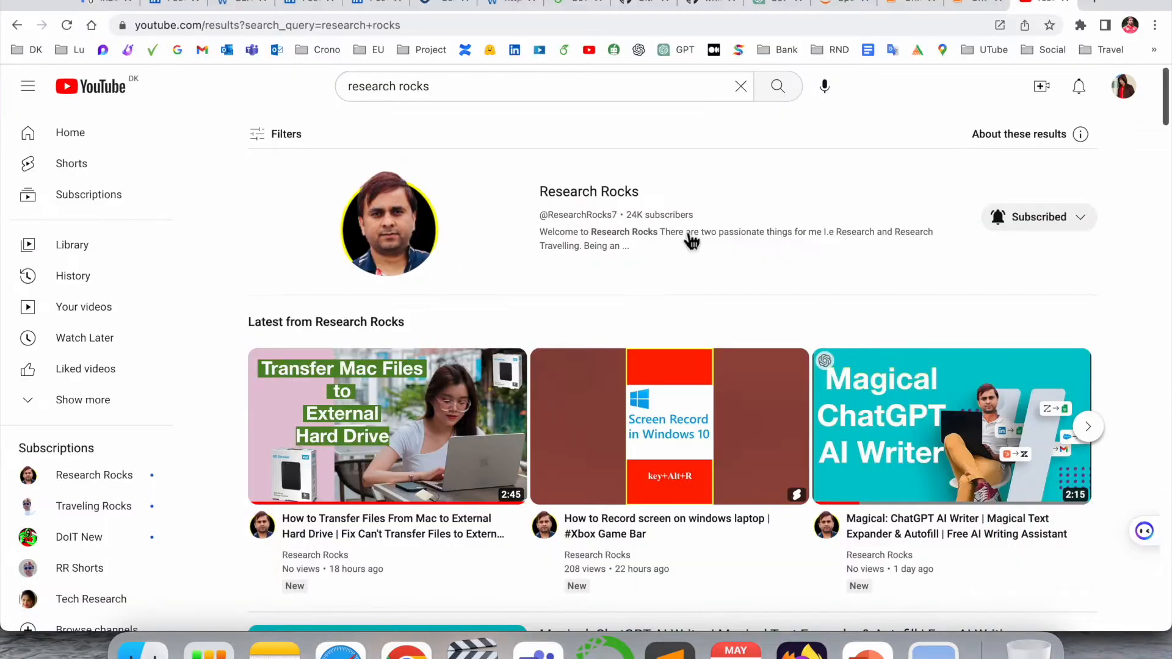
Switch from the YouTube search results to the ChatGPT login page.
left_click(589, 191)
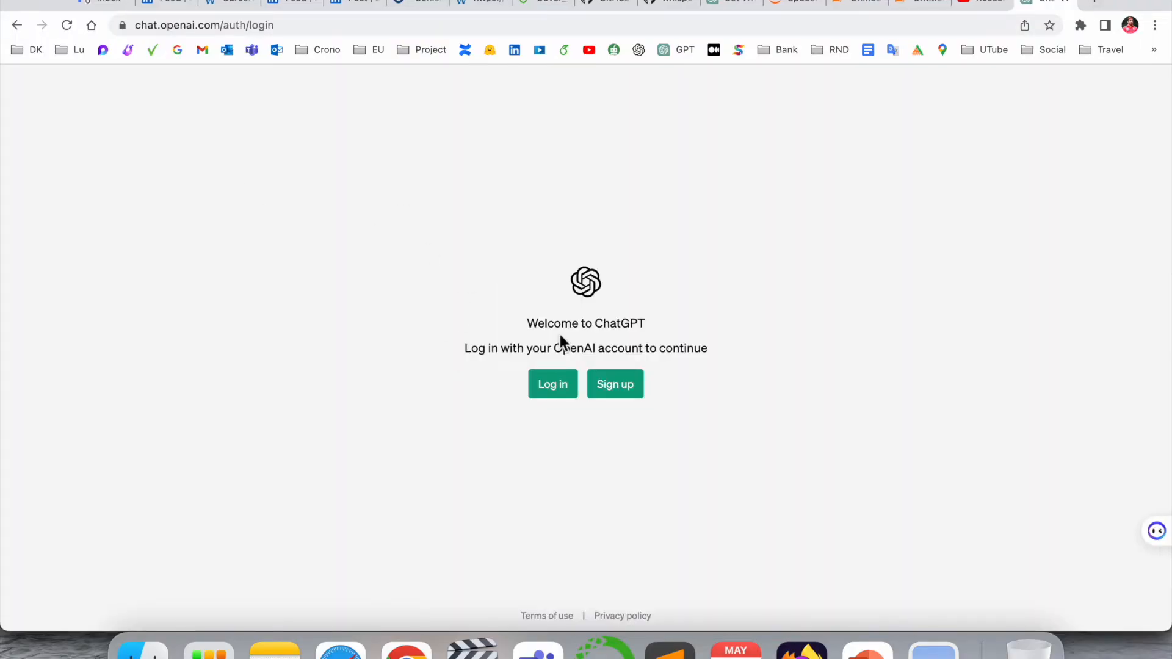
Log in to ChatGPT via Continue with Google using the chosen Google account.
left_click(552, 384)
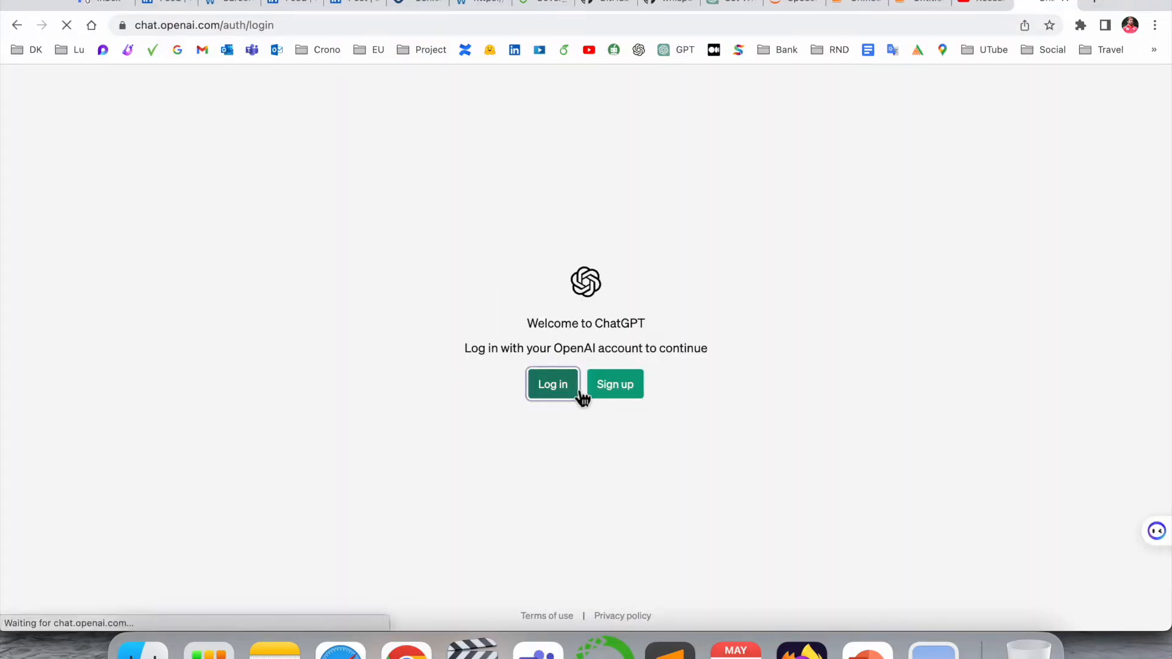
left_click(551, 383)
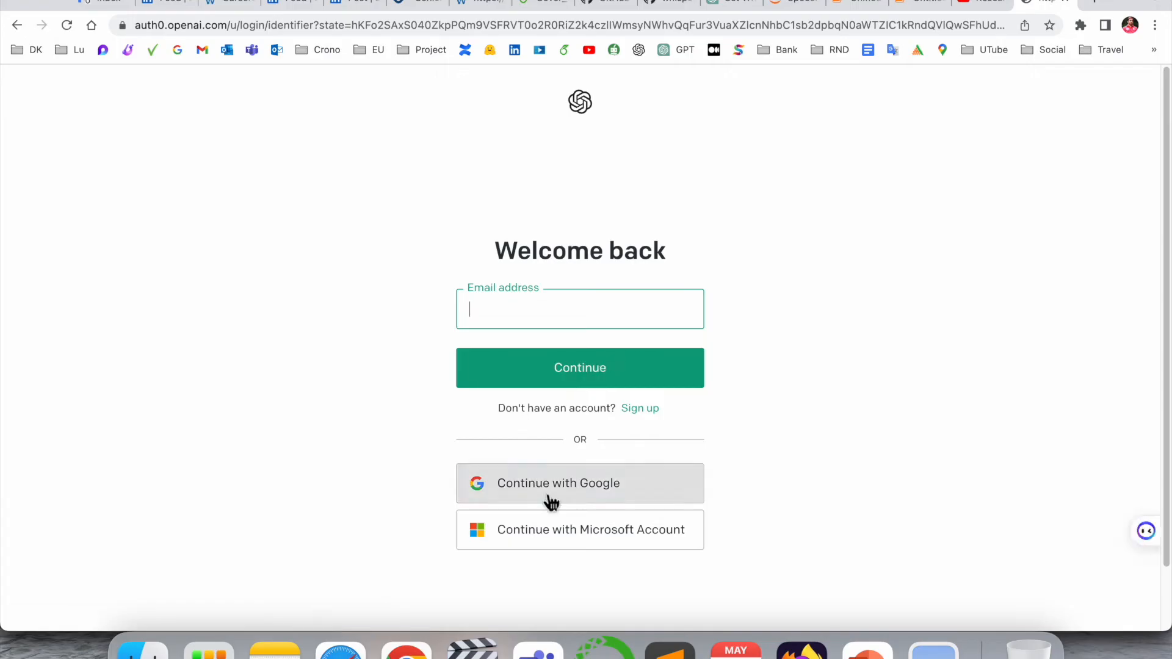
left_click(580, 483)
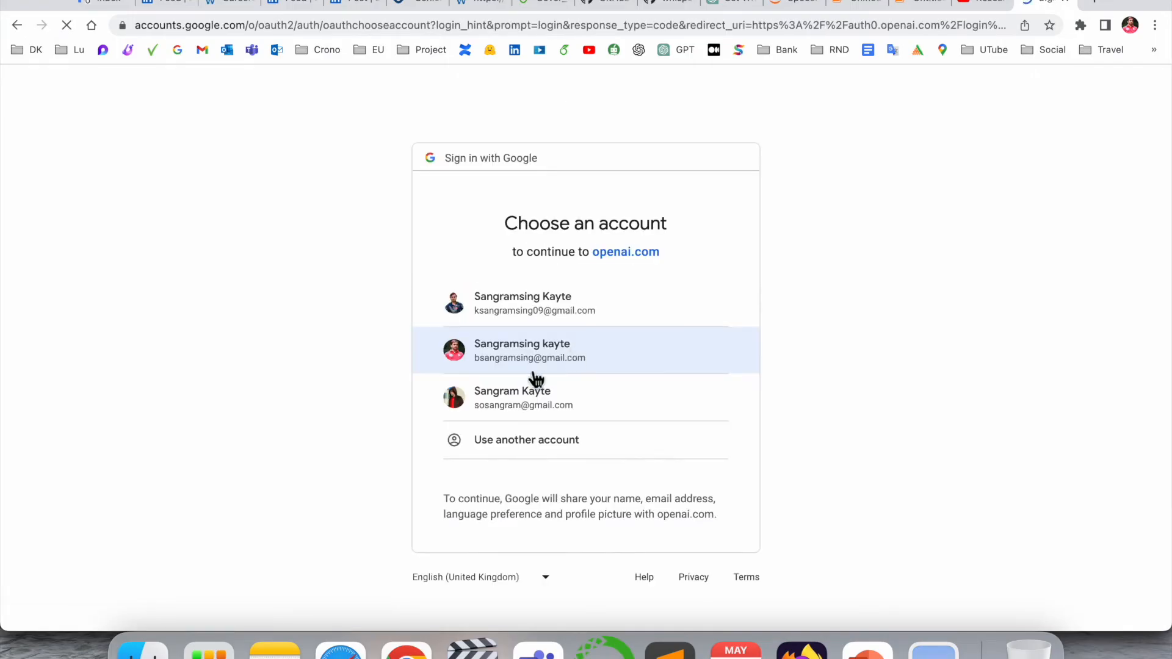
left_click(530, 349)
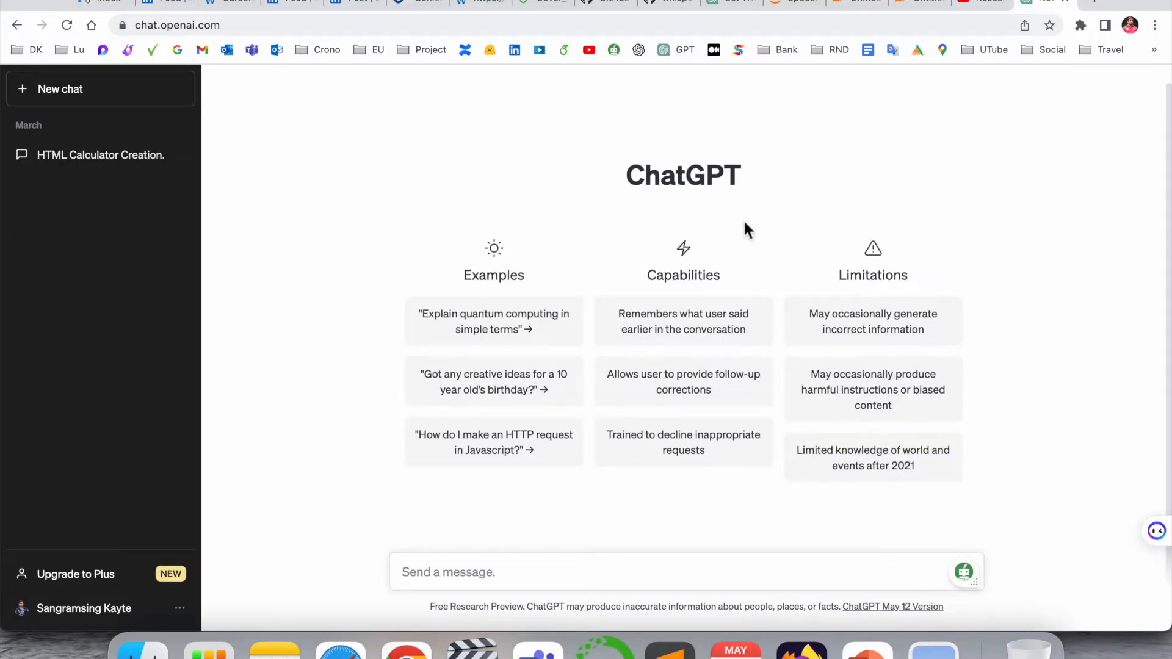
mouse_move(105, 635)
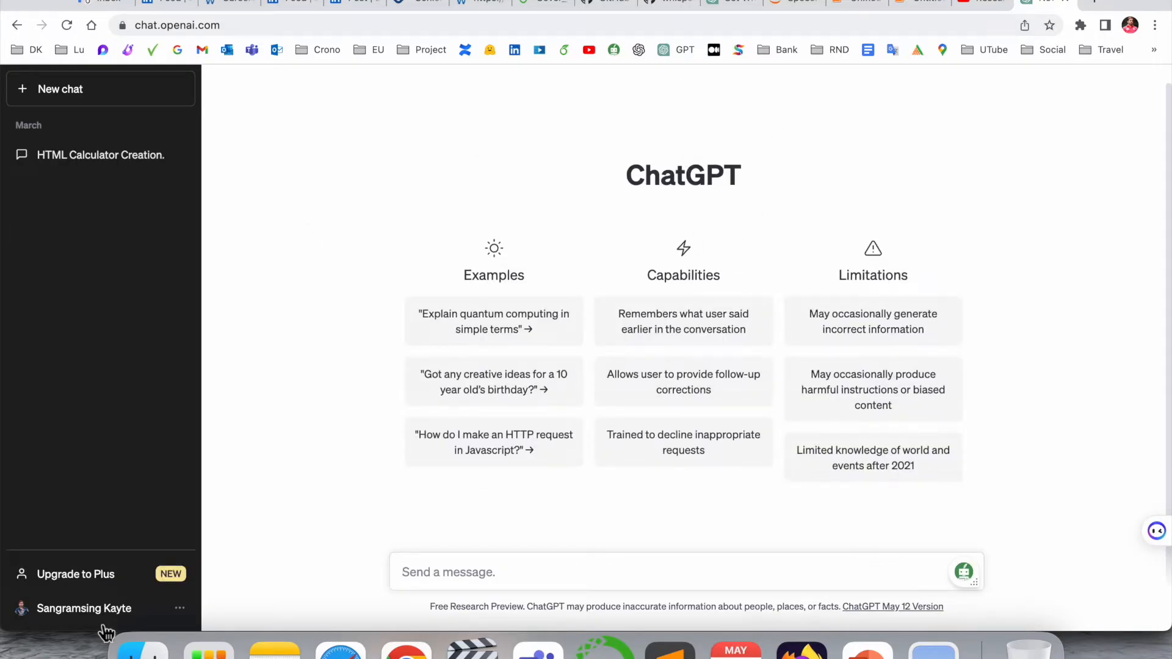
Reach the Data controls section of ChatGPT Settings from the account menu.
left_click(84, 608)
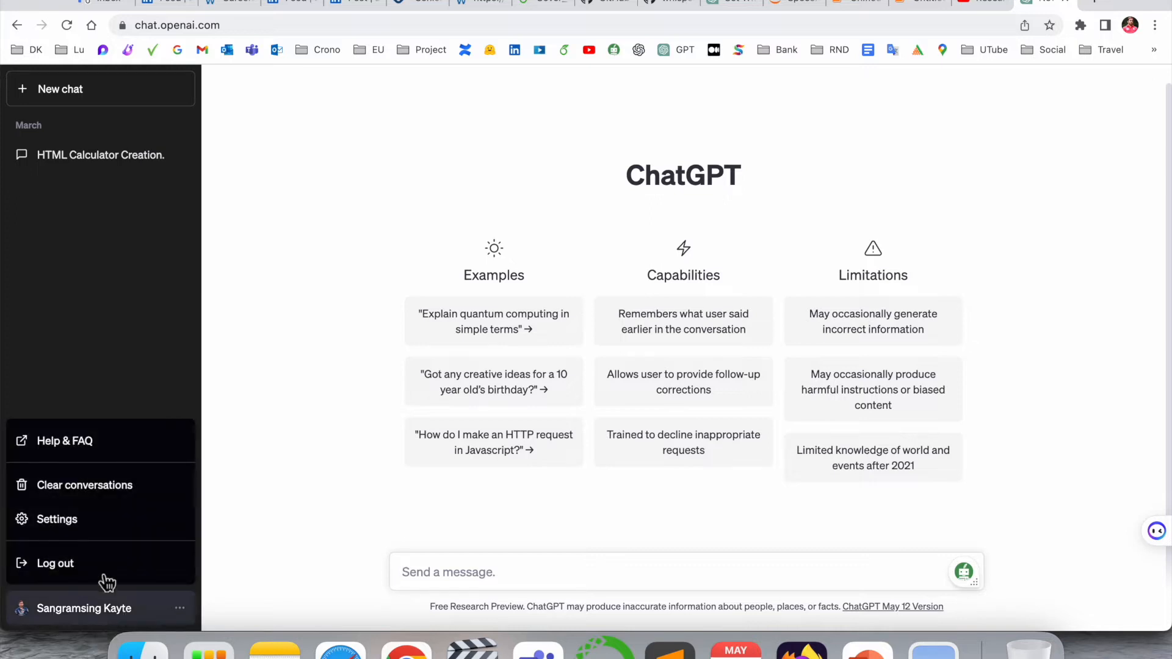
left_click(56, 519)
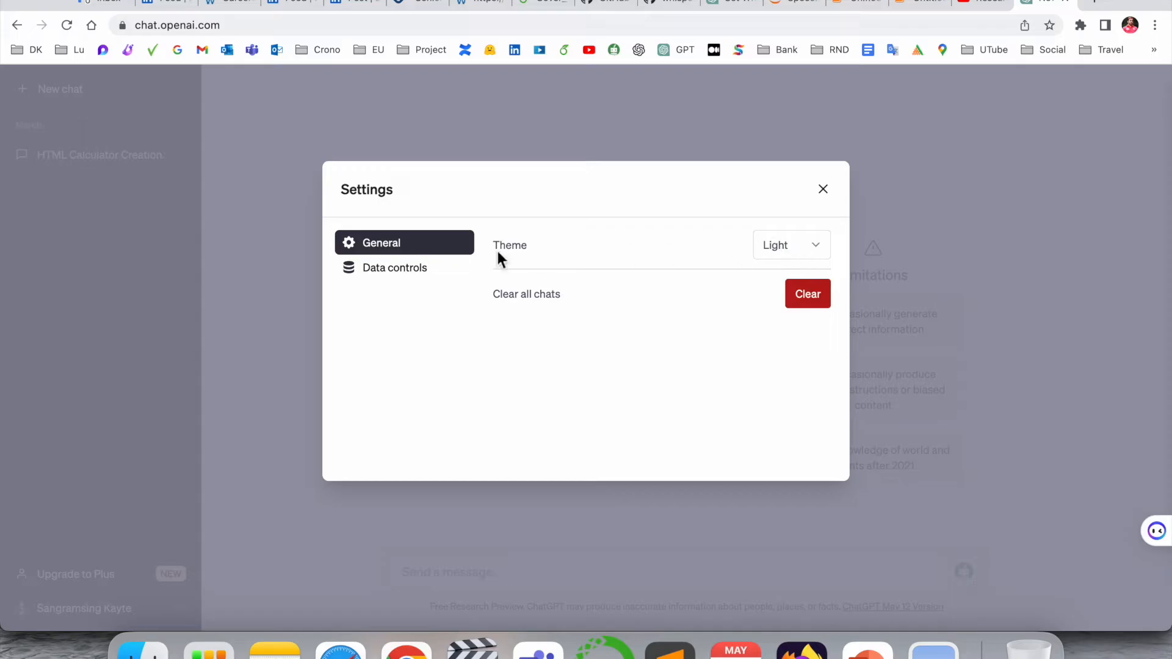
left_click(394, 267)
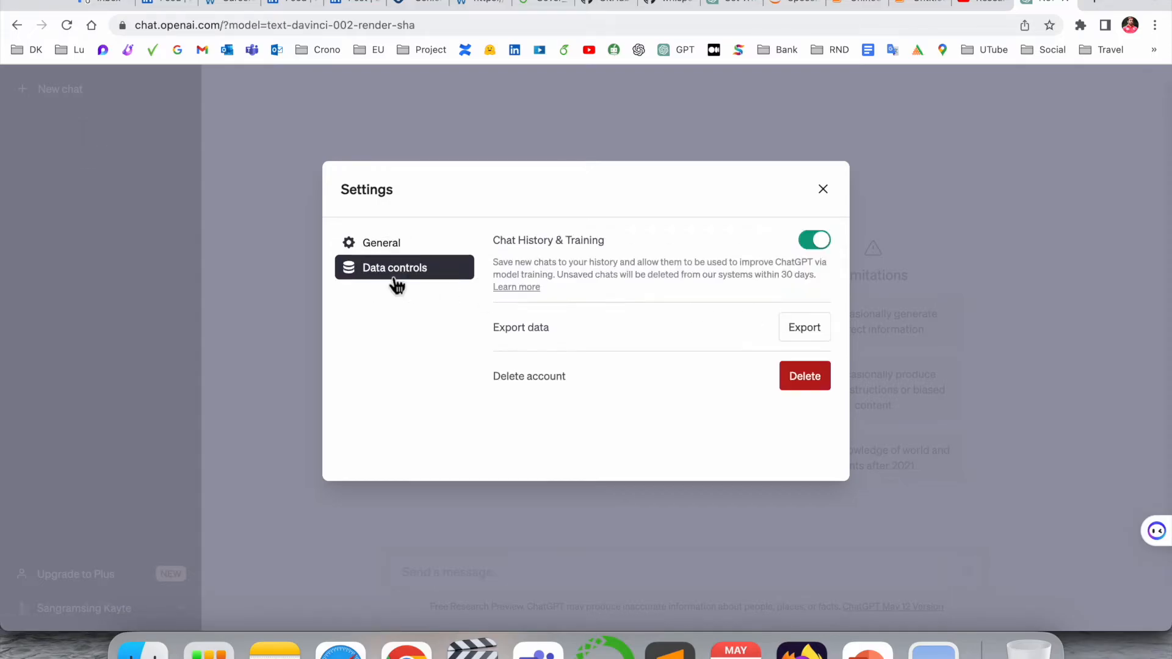
left_click(381, 242)
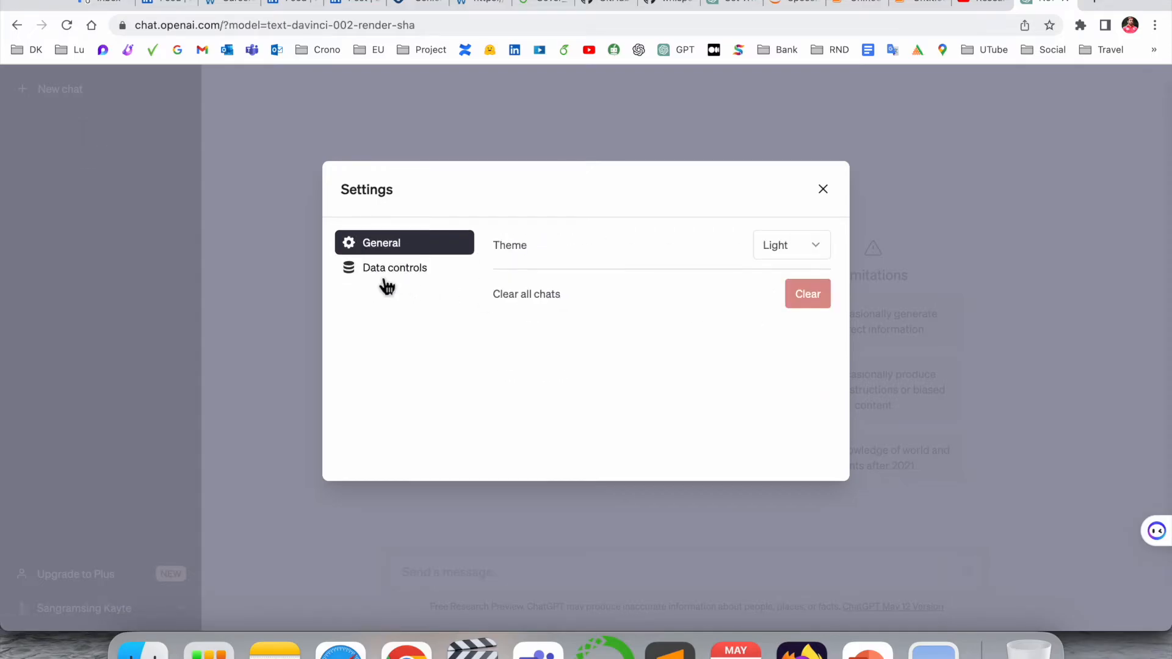
left_click(394, 268)
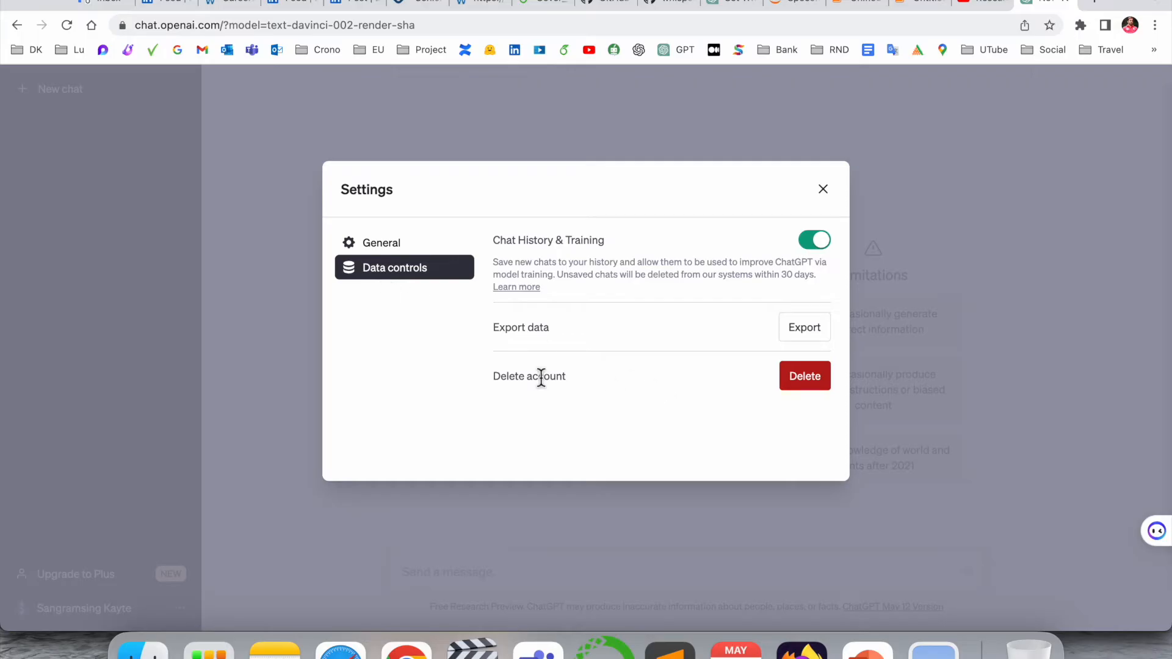
mouse_move(589, 423)
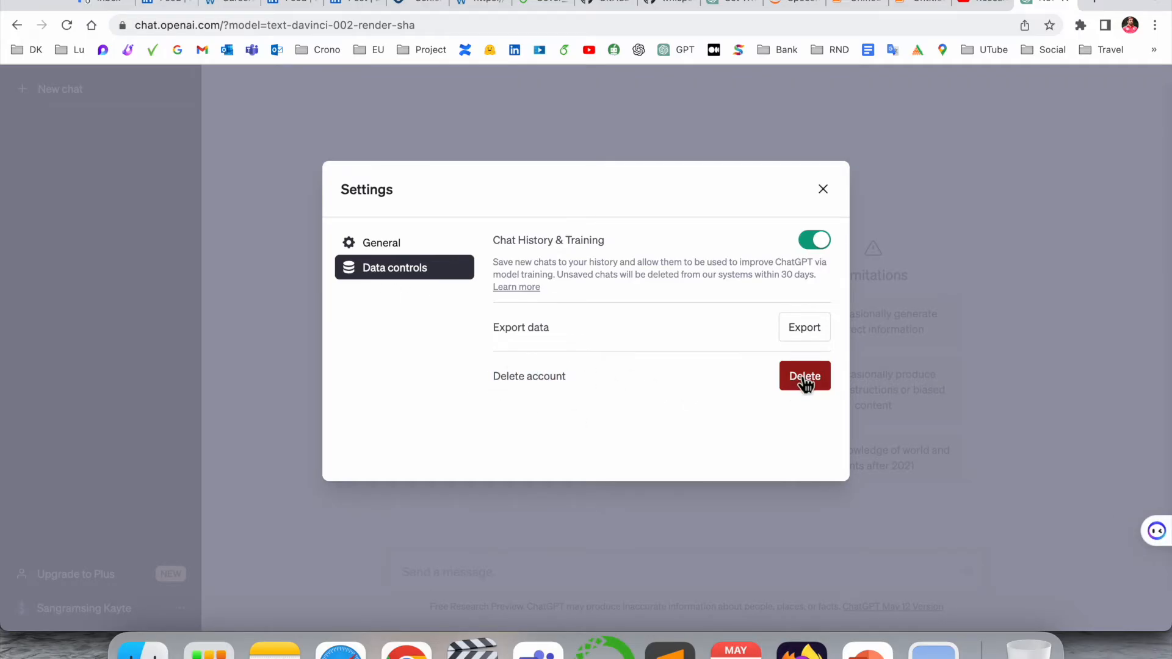
Start account deletion and confirm with the account email and the word DELETE.
left_click(804, 375)
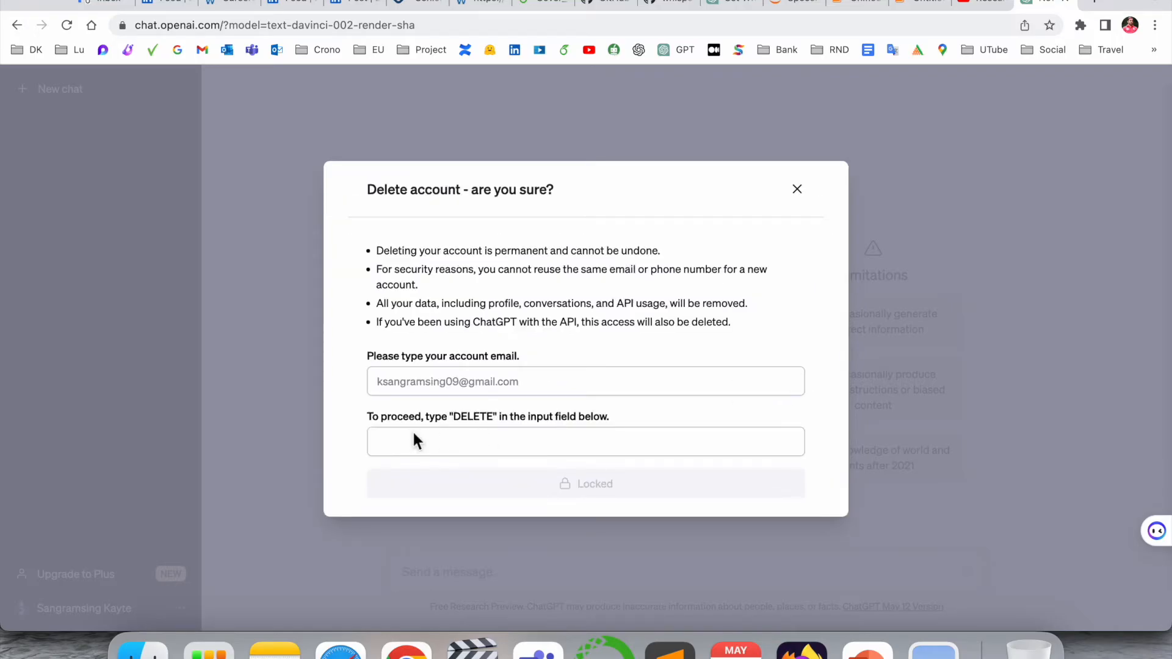
left_click(584, 381)
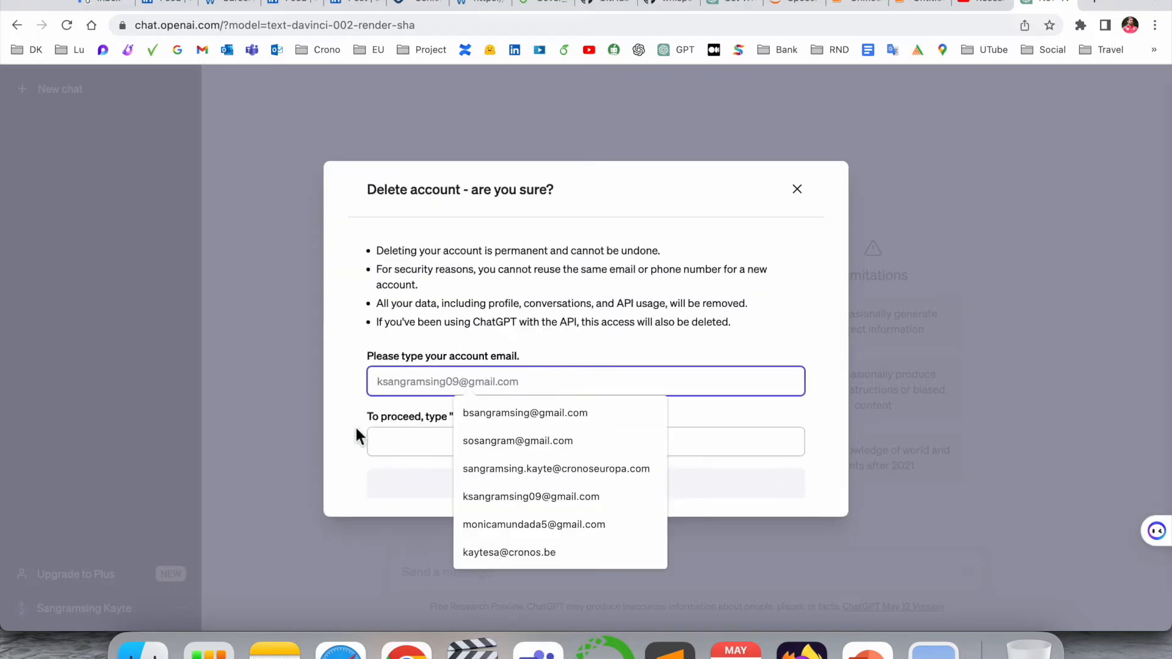
left_click(584, 441)
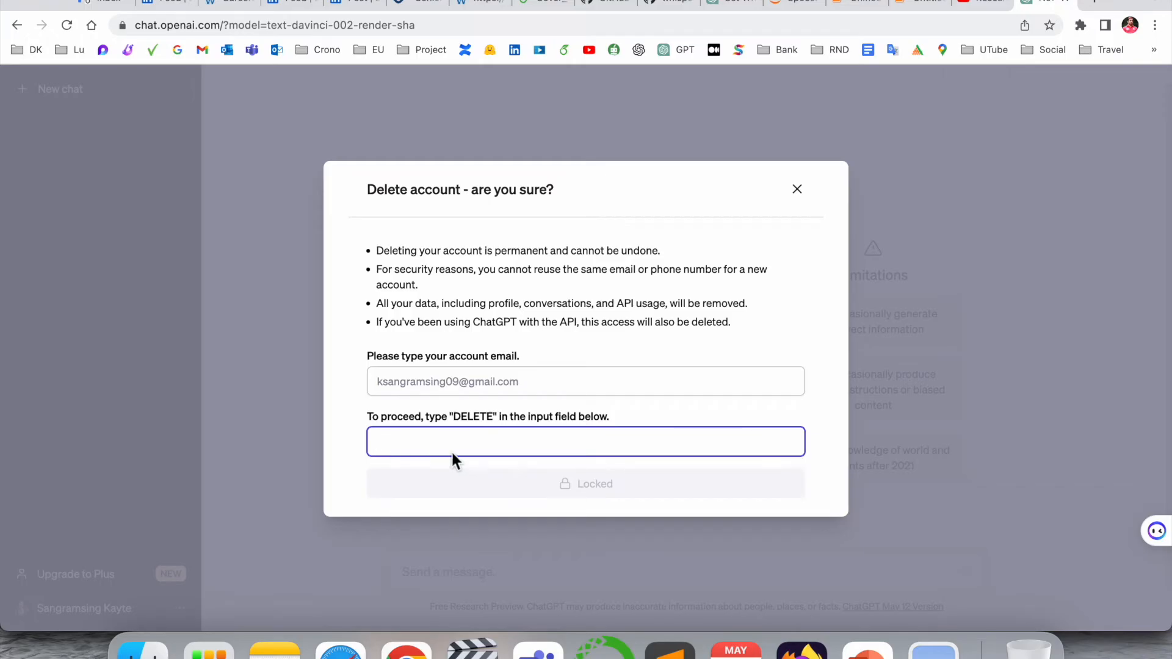
type("DE")
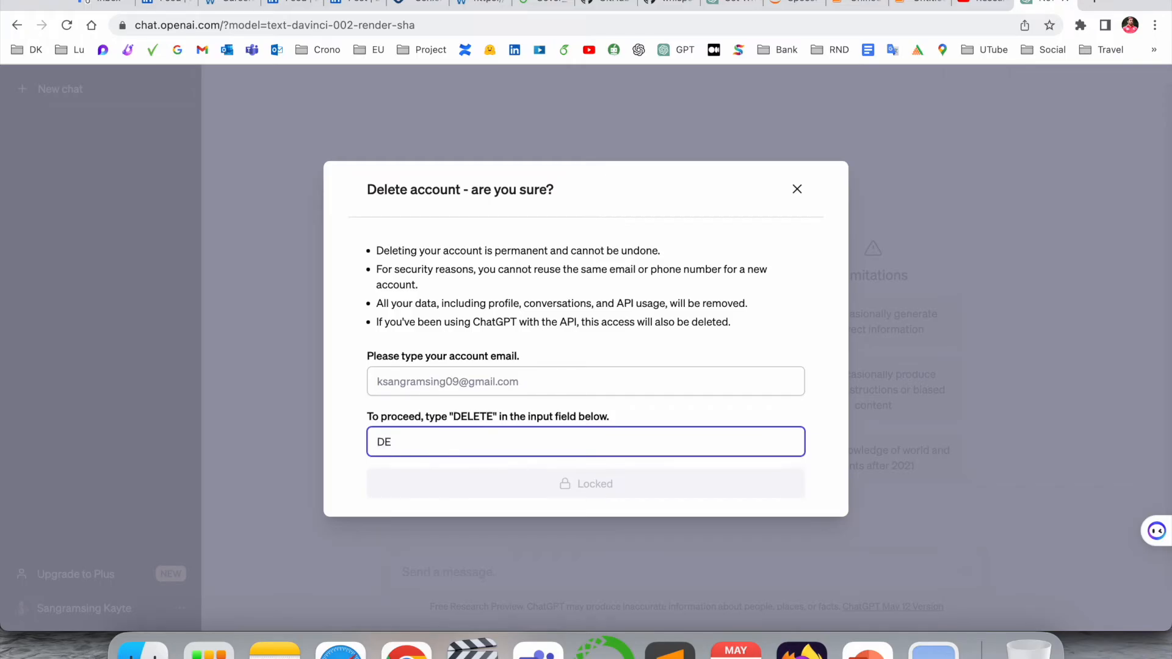
type("\"DELETE\"")
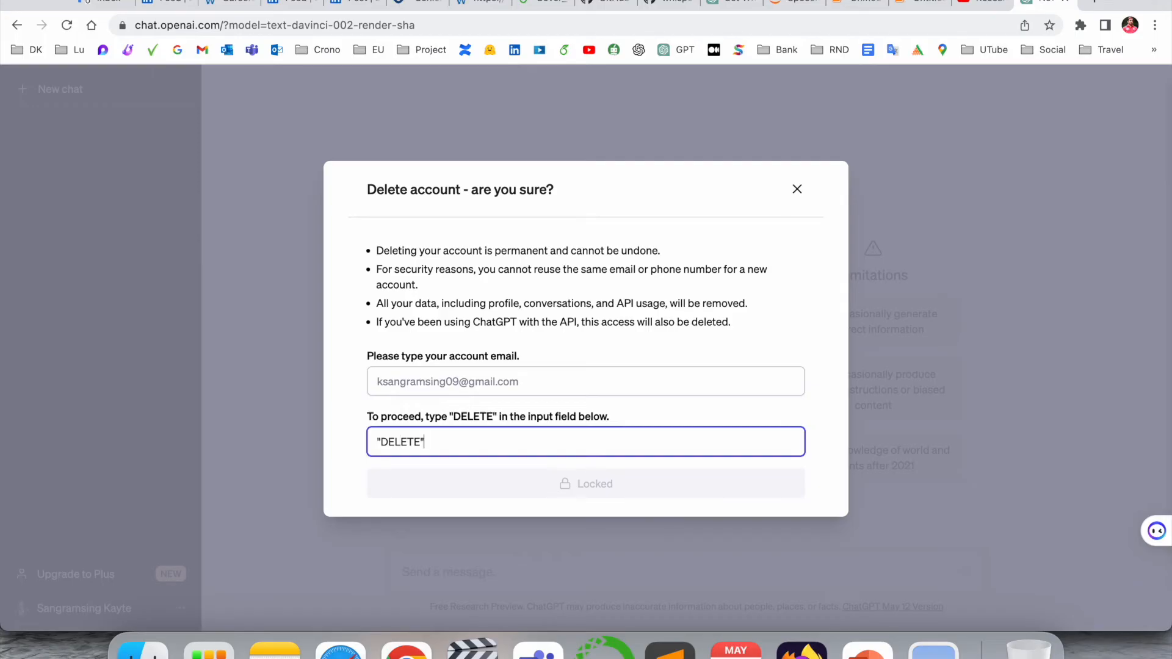
type("DELETE")
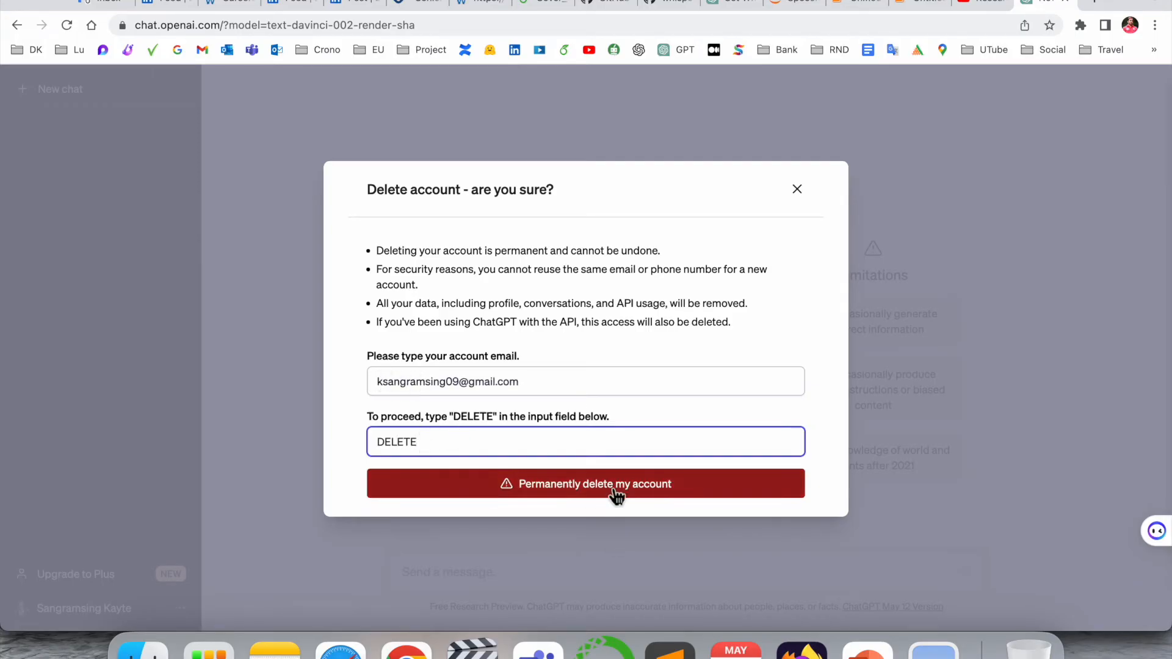
Permanently delete the account, landing back on the ChatGPT login screen.
left_click(615, 483)
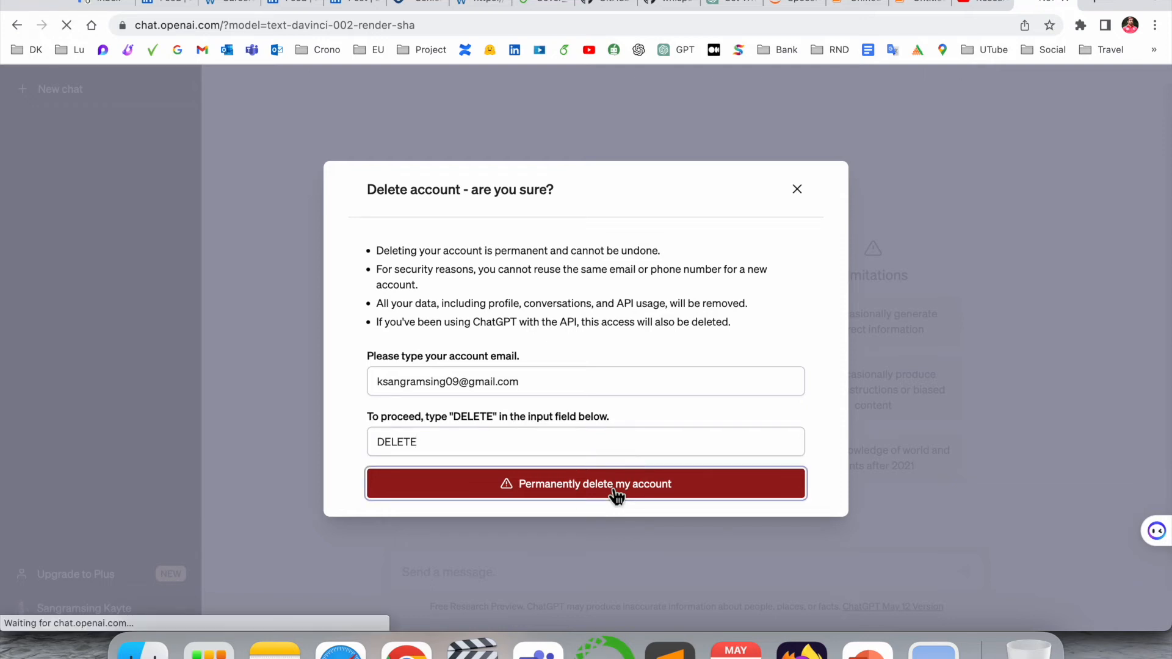
left_click(596, 483)
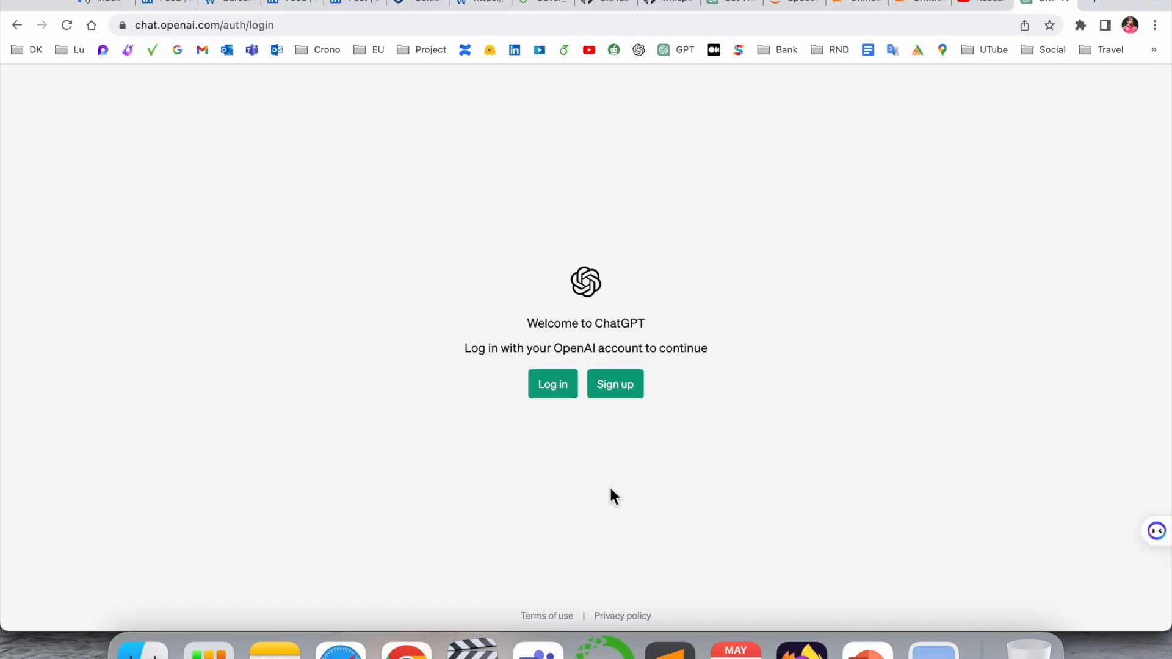